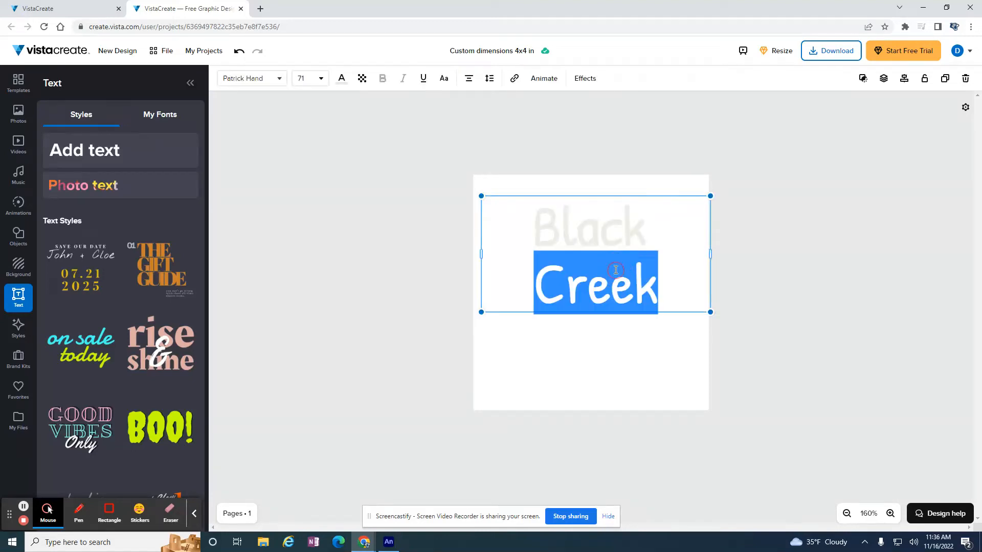
# Exit text editing and select the whole pink Black Creek text box
pyautogui.click(342, 78)
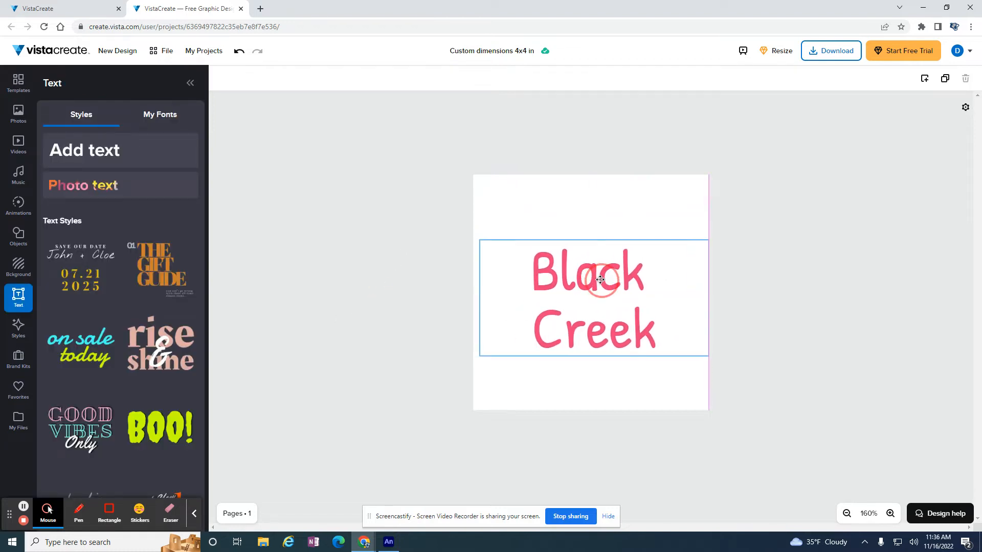
pyautogui.click(588, 279)
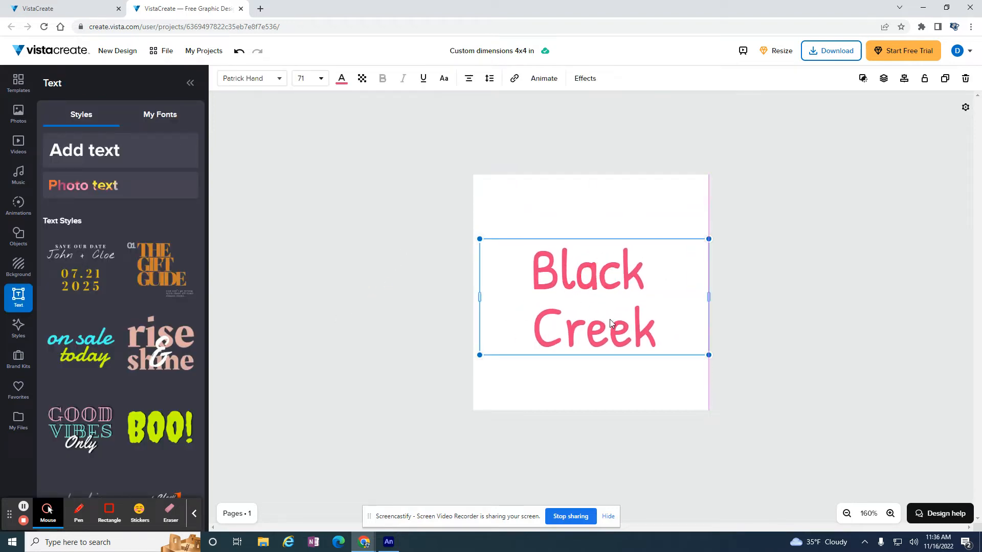
pyautogui.moveTo(614, 335)
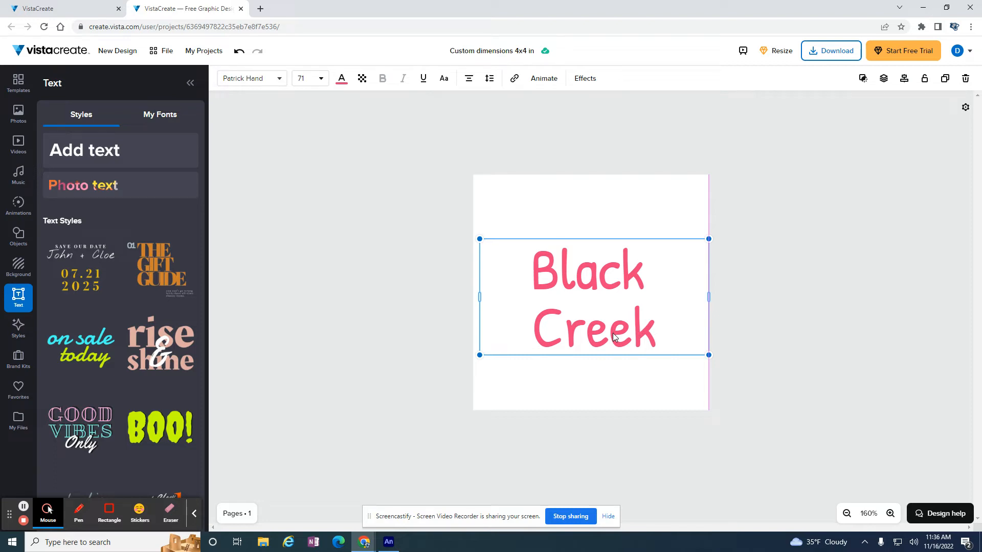
pyautogui.moveTo(618, 339)
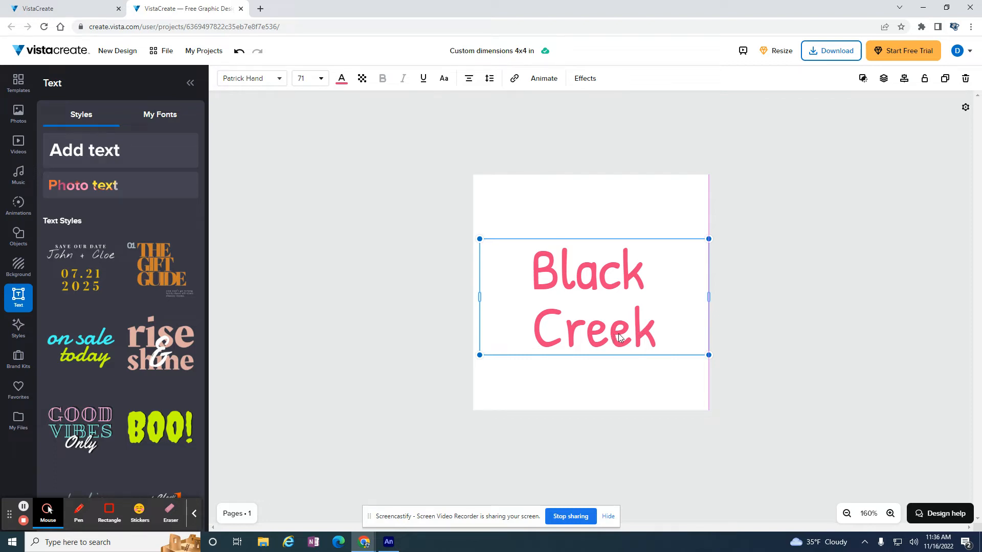
# Change the Black Creek text's font to Bungee
pyautogui.tripleClick(589, 298)
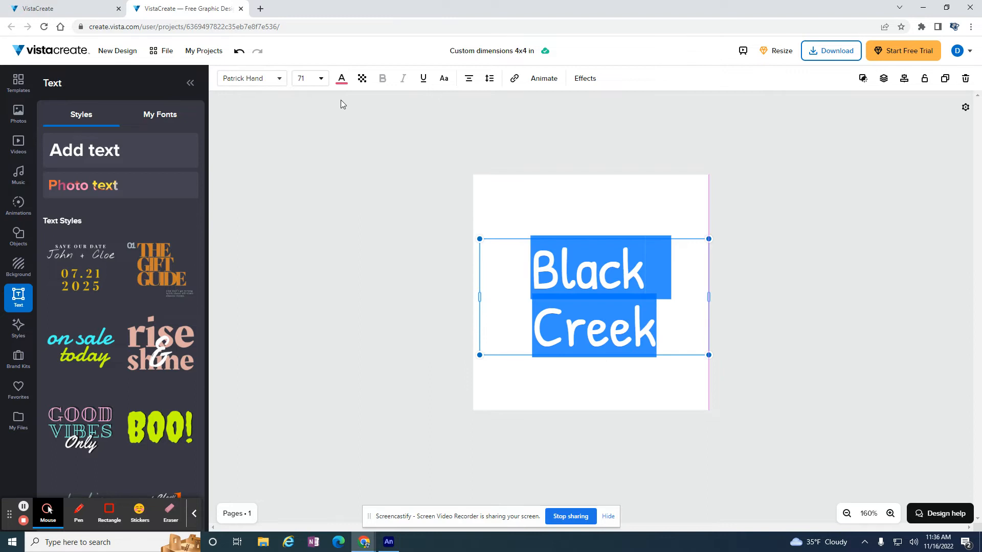
pyautogui.click(251, 78)
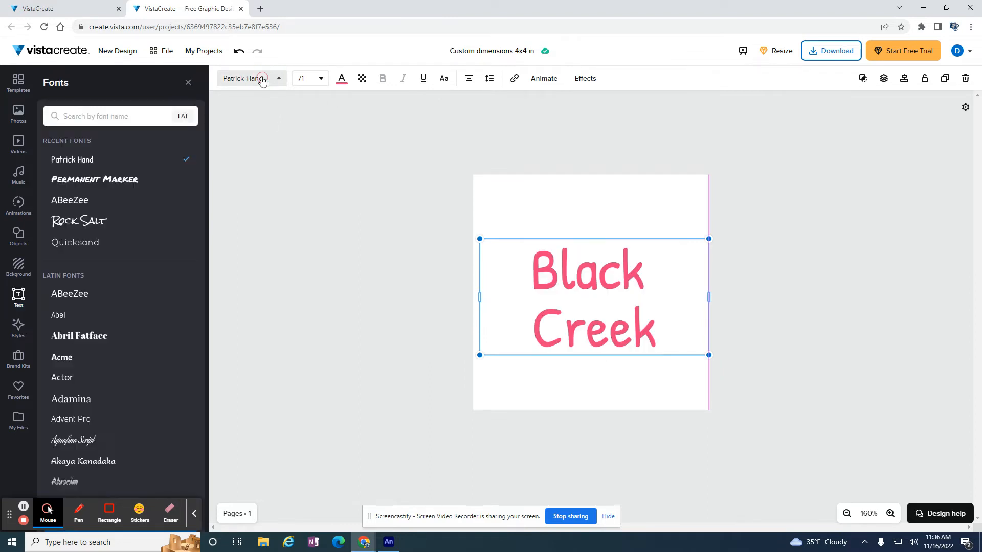
pyautogui.moveTo(61, 251)
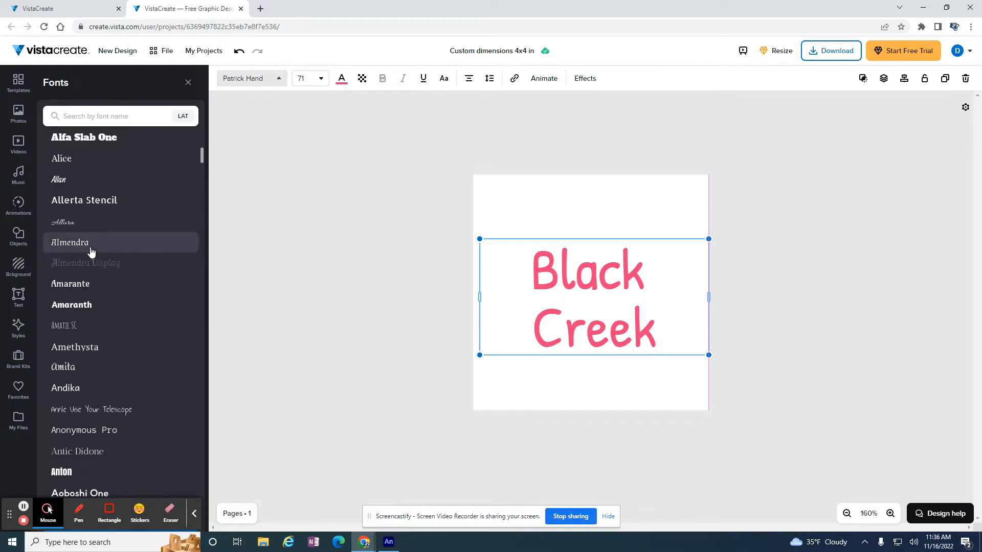
pyautogui.scroll(-3)
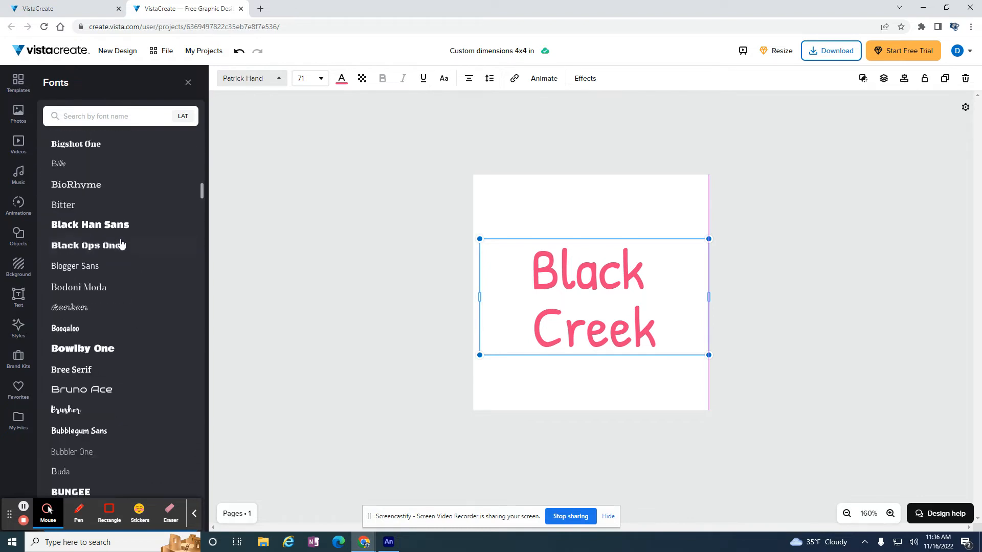
pyautogui.scroll(-3)
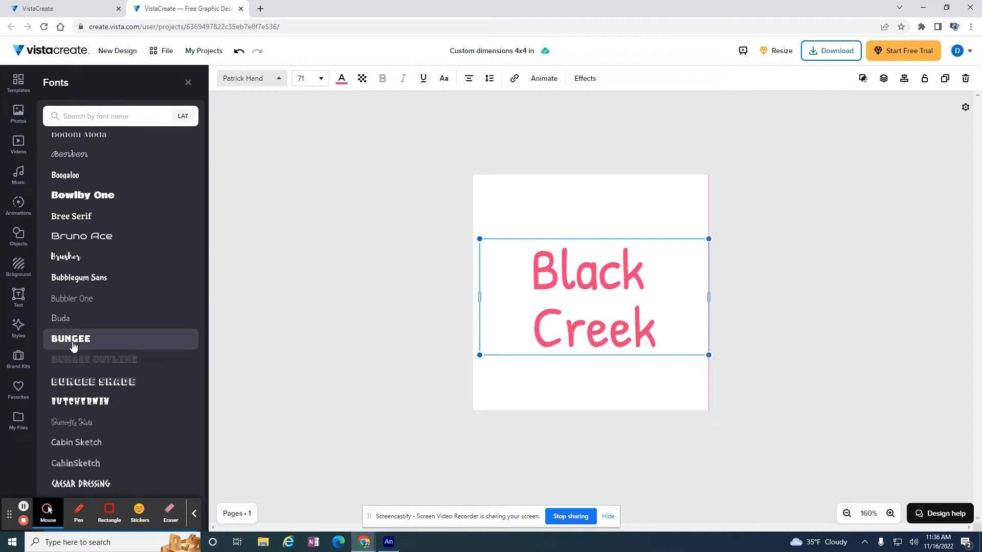
pyautogui.click(71, 338)
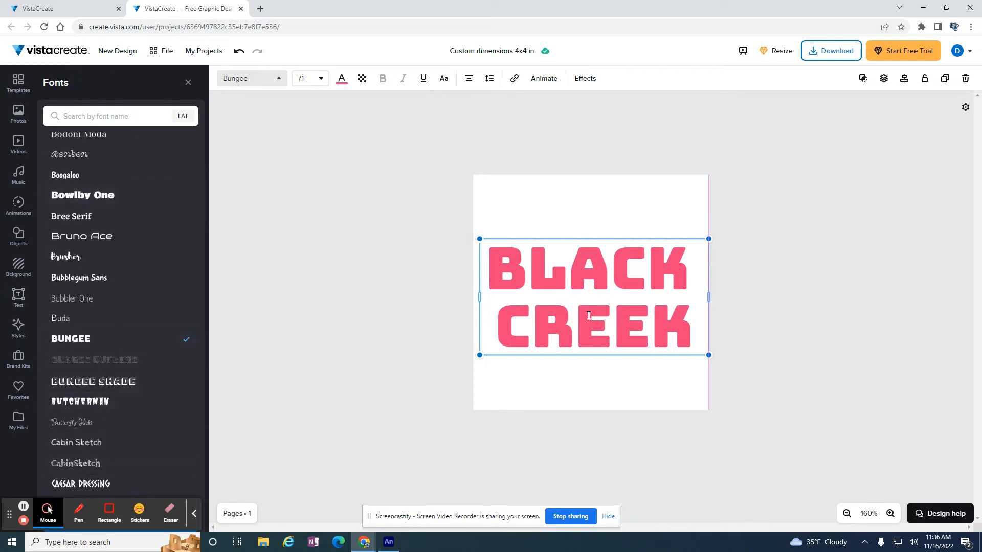
pyautogui.moveTo(421, 139)
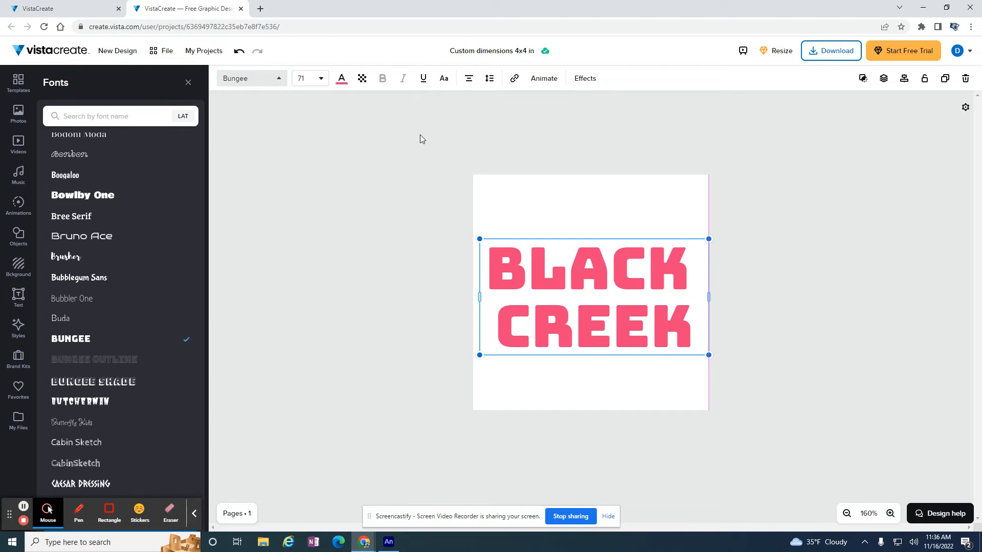
pyautogui.moveTo(863, 78)
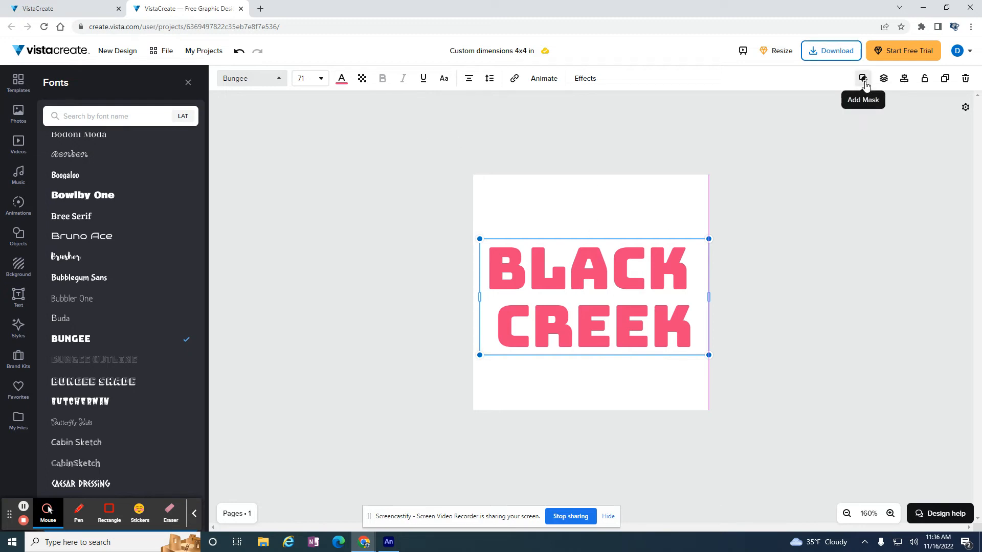
pyautogui.moveTo(625, 263)
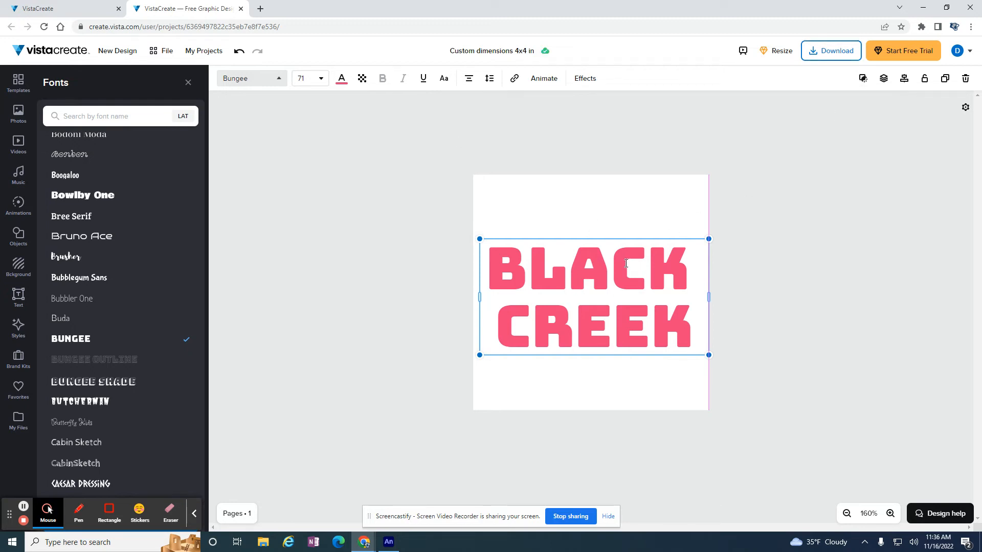
pyautogui.moveTo(811, 138)
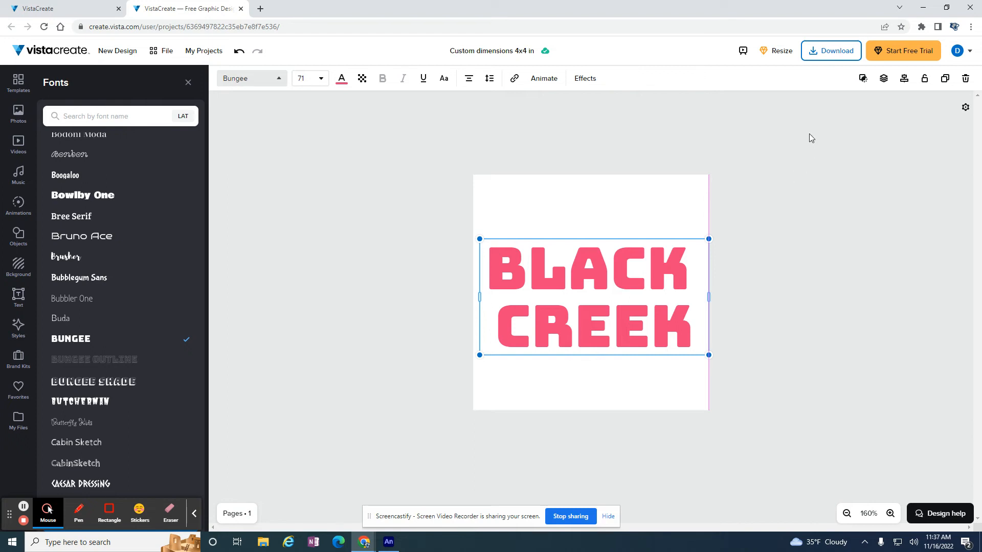
# Add a mask to the BLACK CREEK text, filling it with a grey placeholder image
pyautogui.click(19, 297)
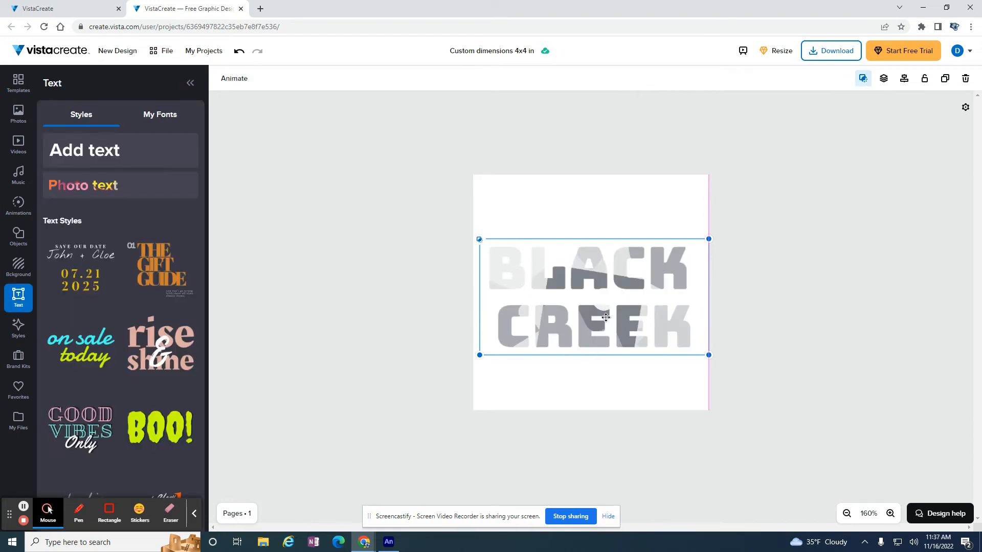
# Search the stock photo library for 'pattern'
pyautogui.click(18, 113)
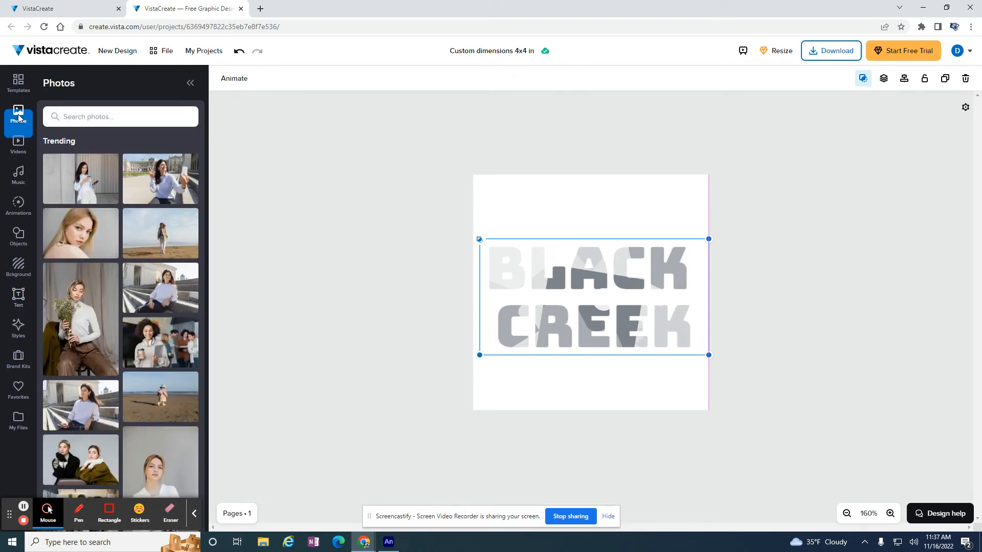
pyautogui.click(120, 117)
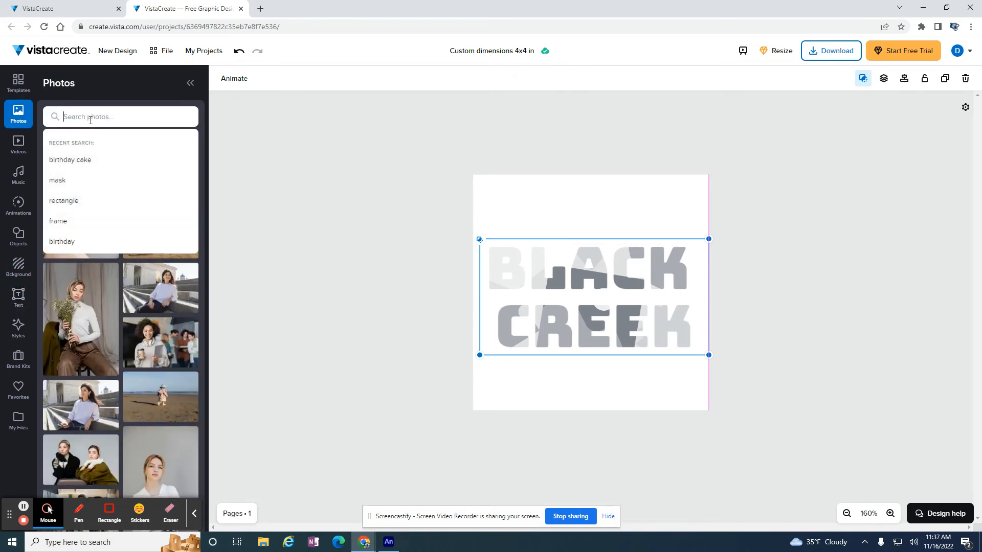
pyautogui.write('pattern')
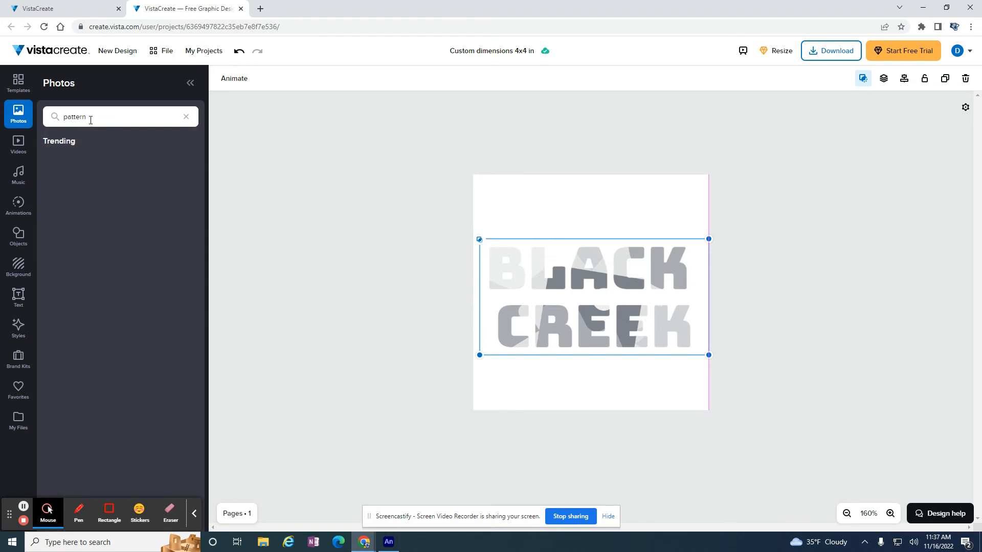
pyautogui.press('enter')
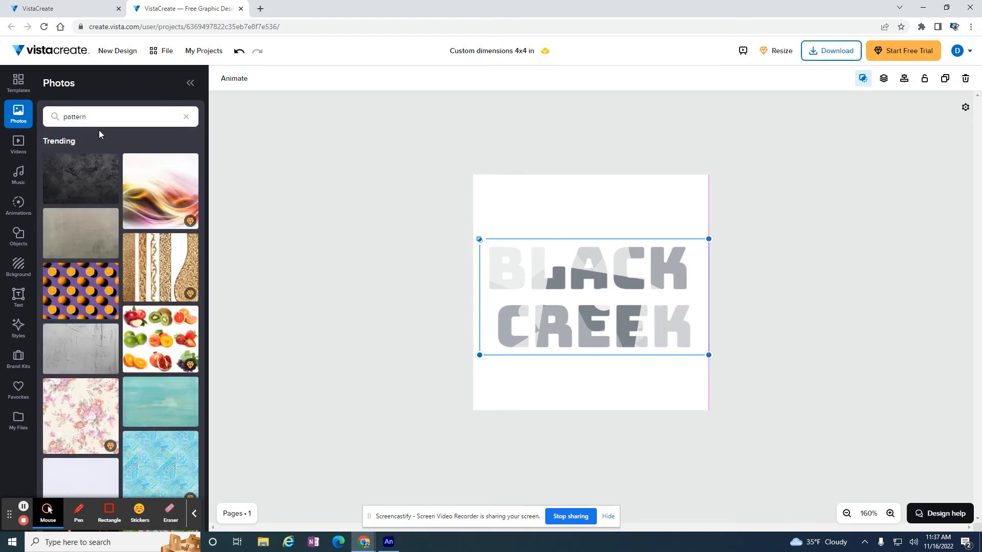
pyautogui.moveTo(75, 296)
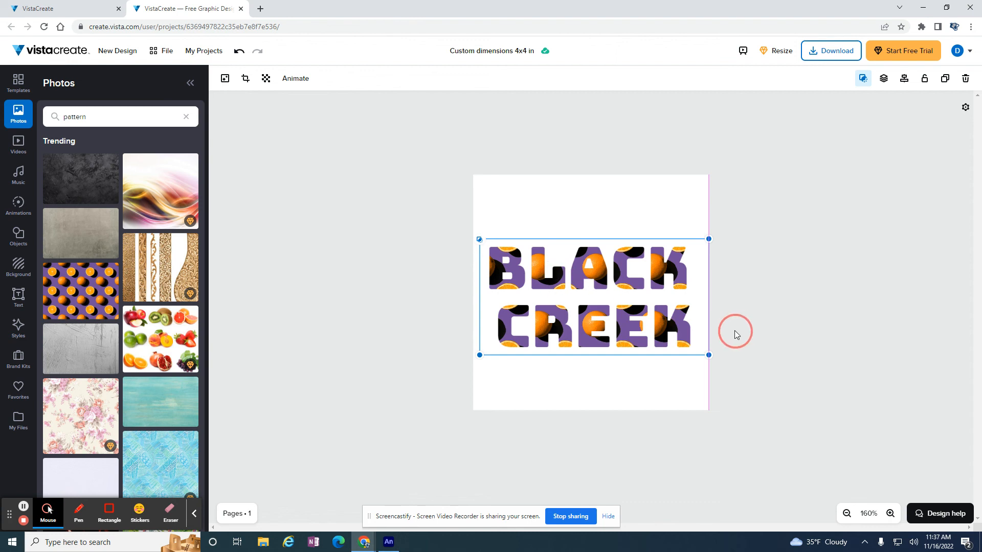
pyautogui.moveTo(645, 350)
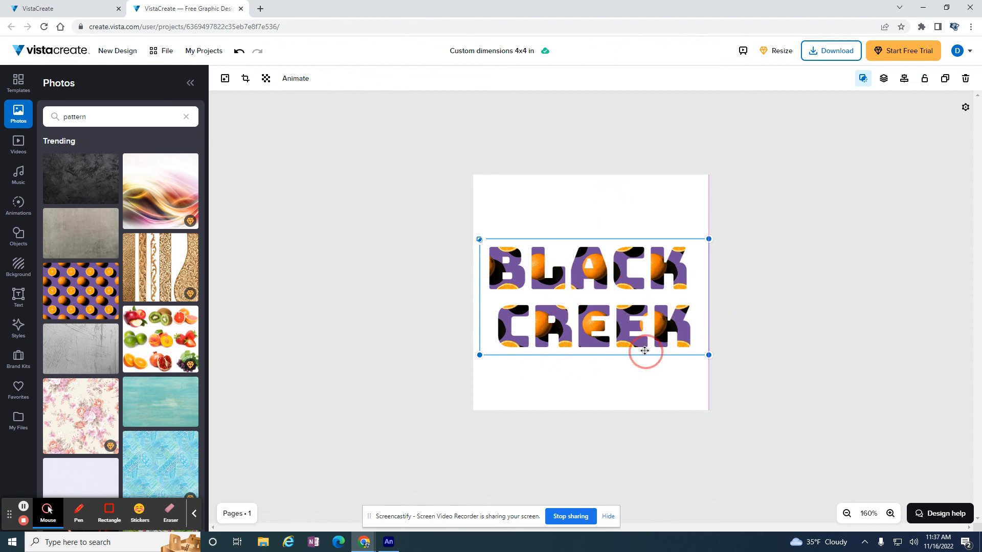